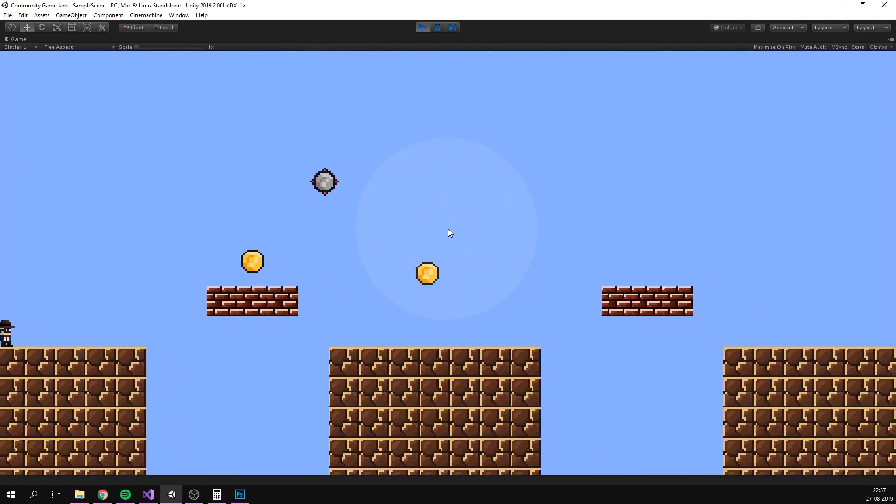
Edit Panner.cs so the camera pans and kills a lagging player, then add a power-bar Slider
left_click(194, 494)
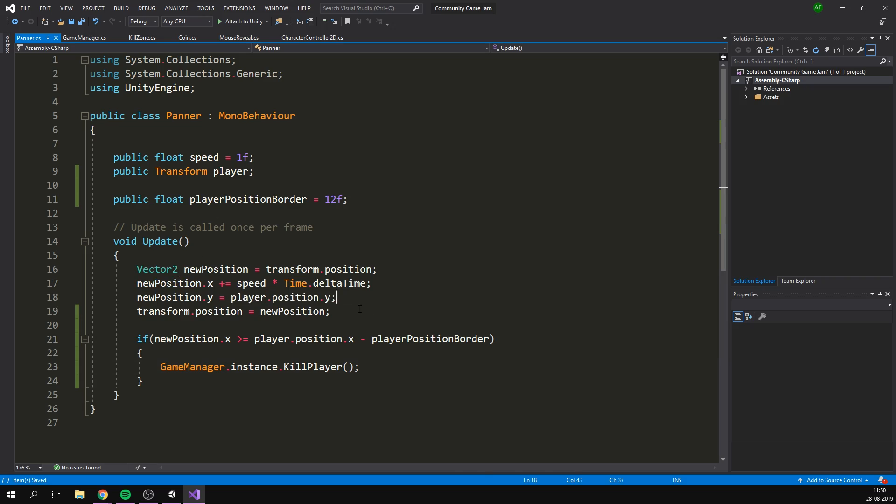
left_click(193, 494)
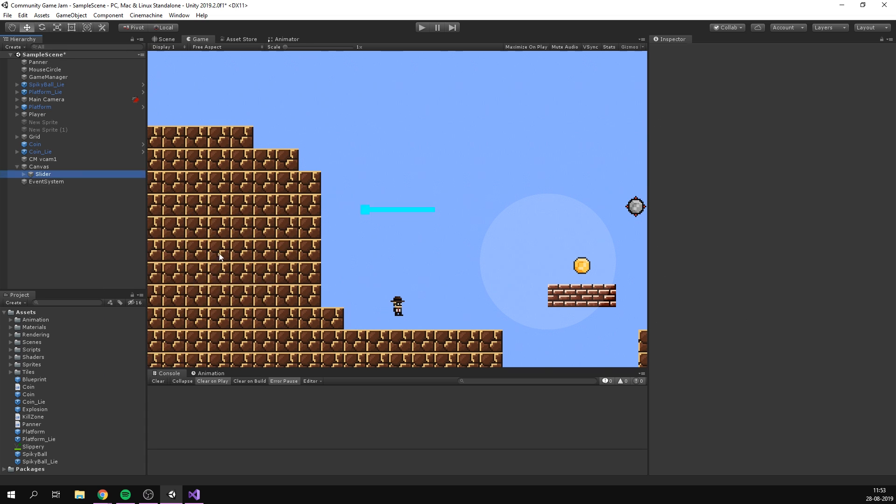
Make the Slider drain, recharge and turn red from MouseReveal, and add a Skull image
left_click(51, 196)
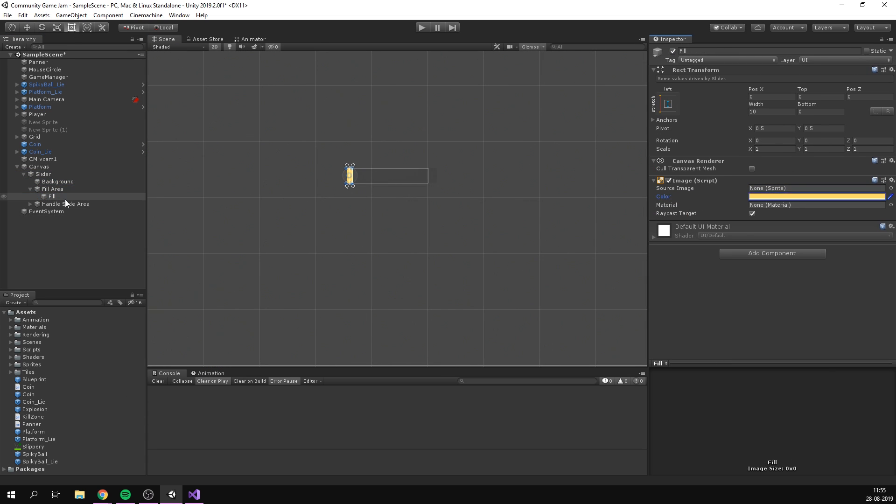
left_click(194, 494)
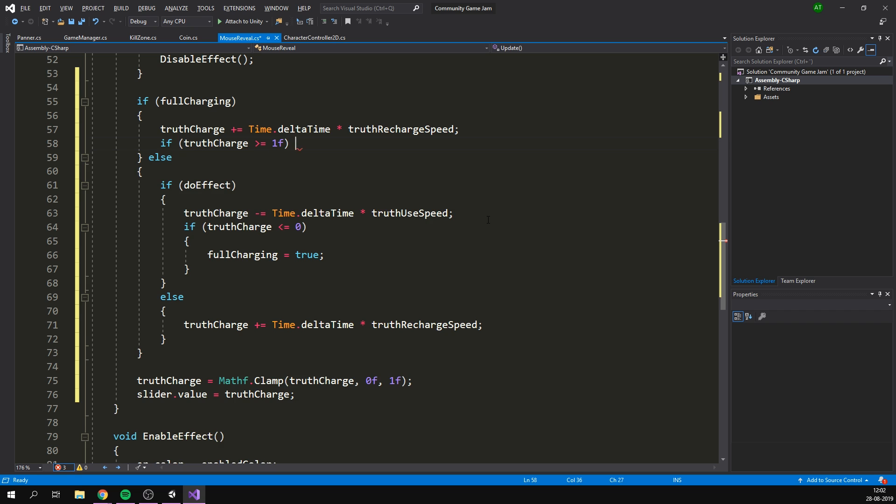
left_click(194, 494)
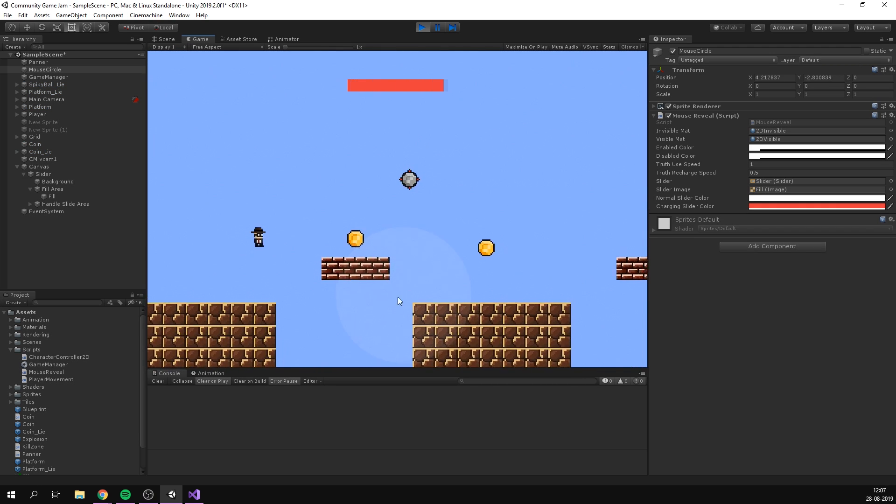
left_click(166, 38)
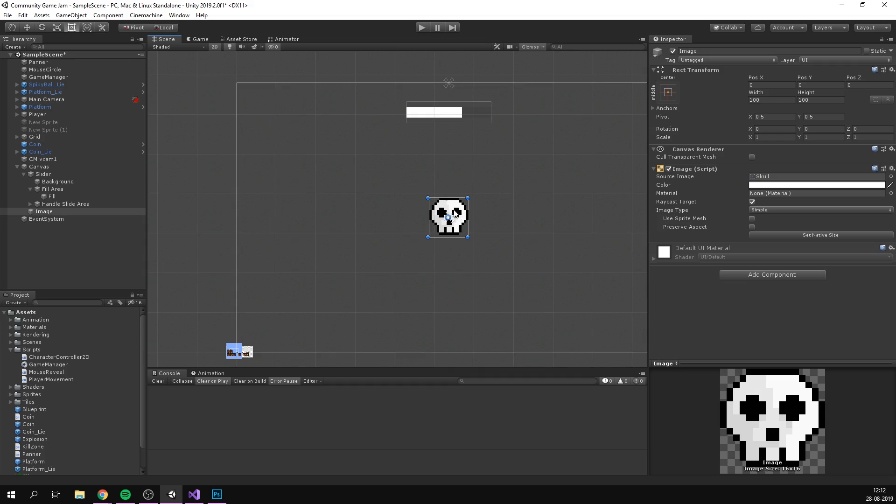
left_click(422, 27)
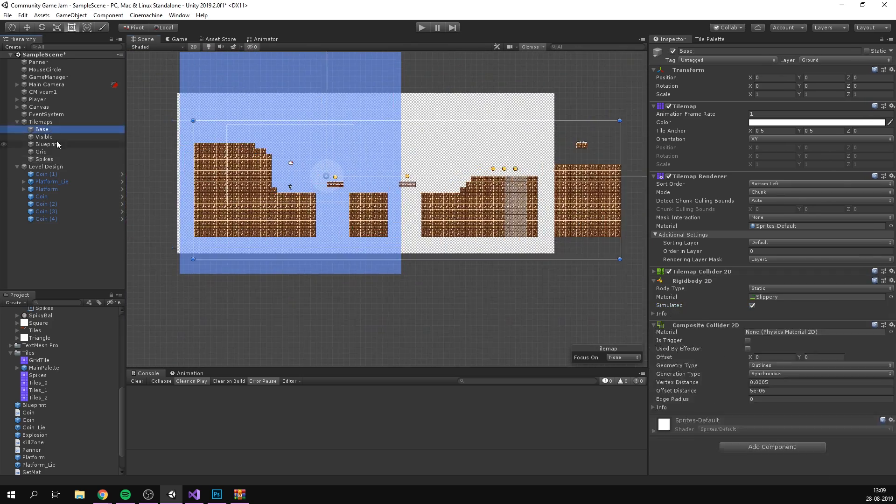
Extend the level with stepped ground, coins, fake platforms, spikes, and death and coin counters
left_click(709, 39)
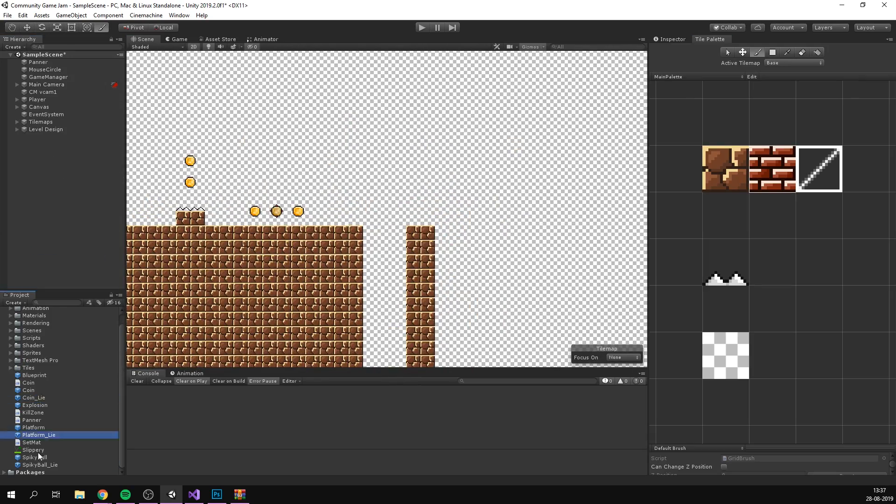
left_click(17, 129)
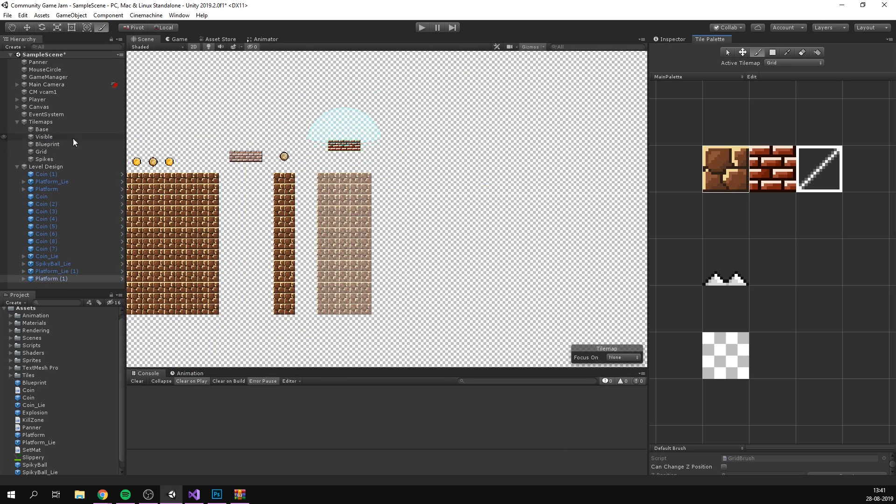
left_click(422, 27)
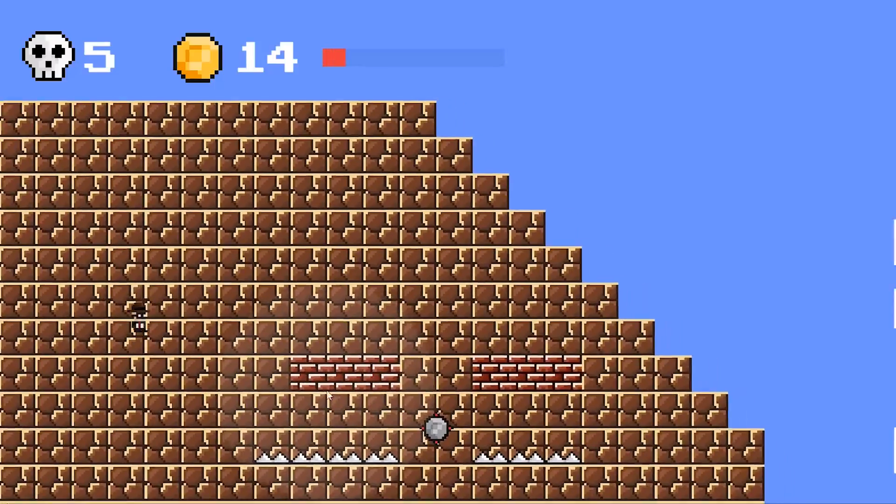
left_click(436, 27)
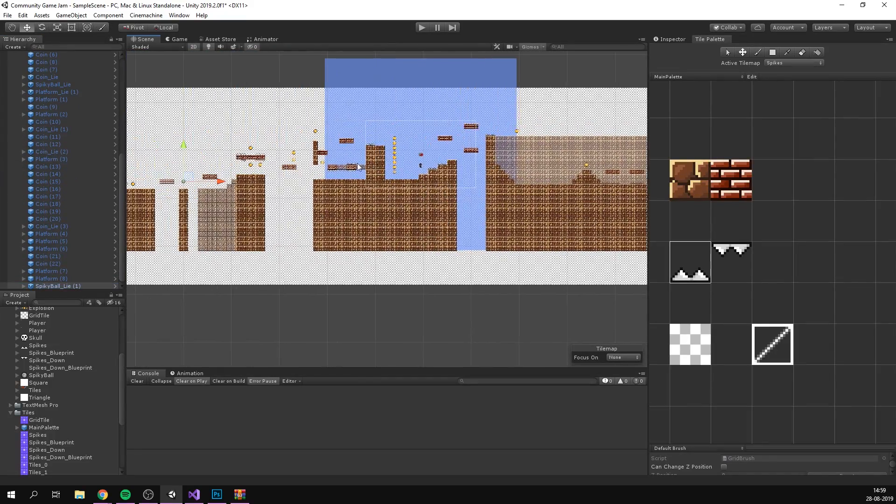